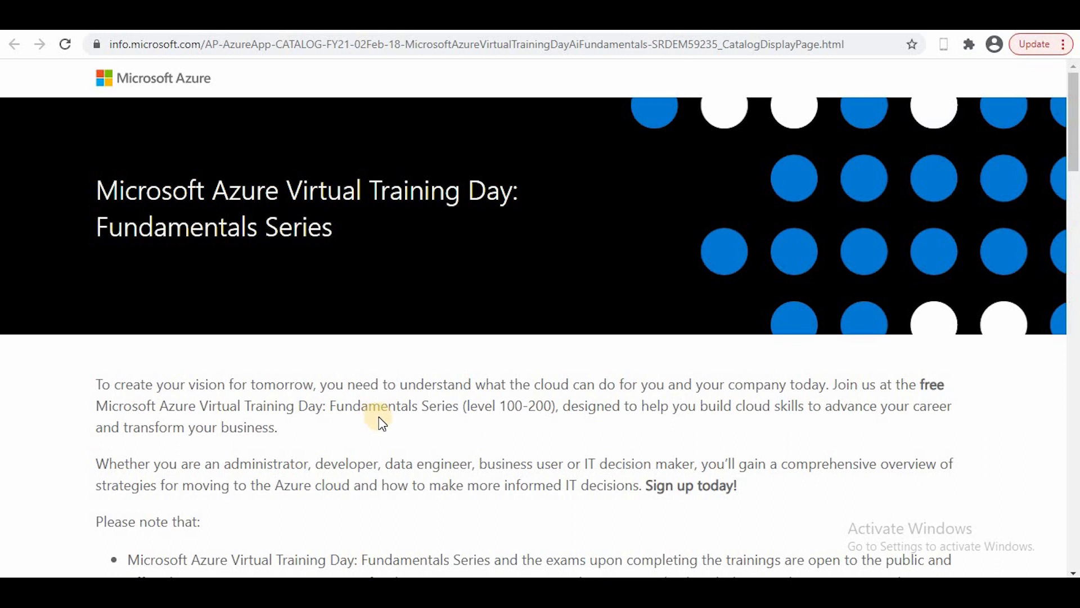
Highlight the catalog note about the free certification exam
{"action": "scroll", "scroll_direction": "down", "scroll_amount": 3}
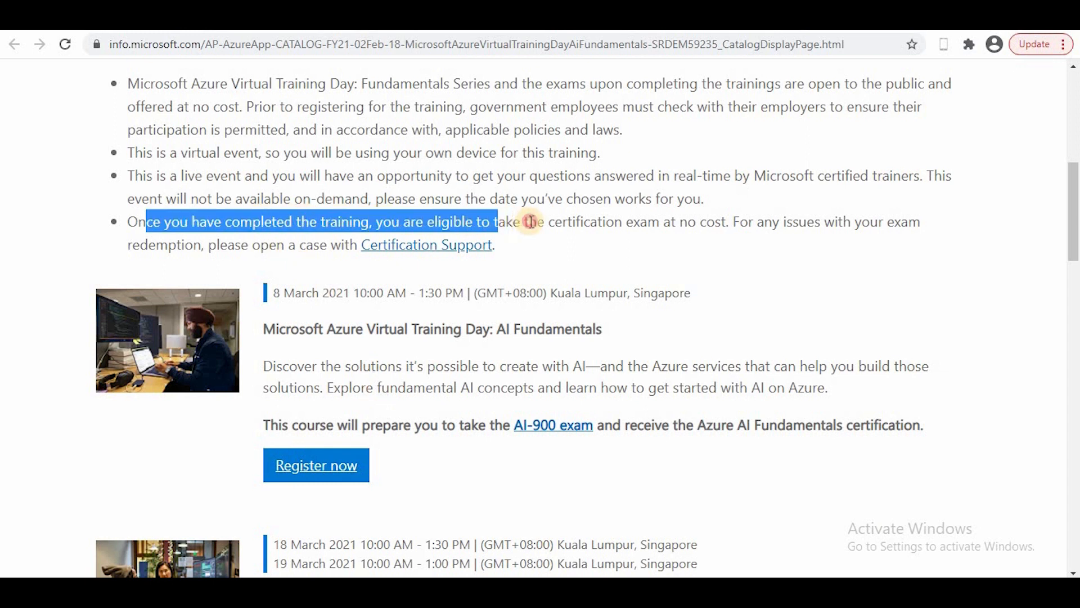
{"action": "left_click_drag", "start_coordinate": [527, 222], "coordinate": [727, 221]}
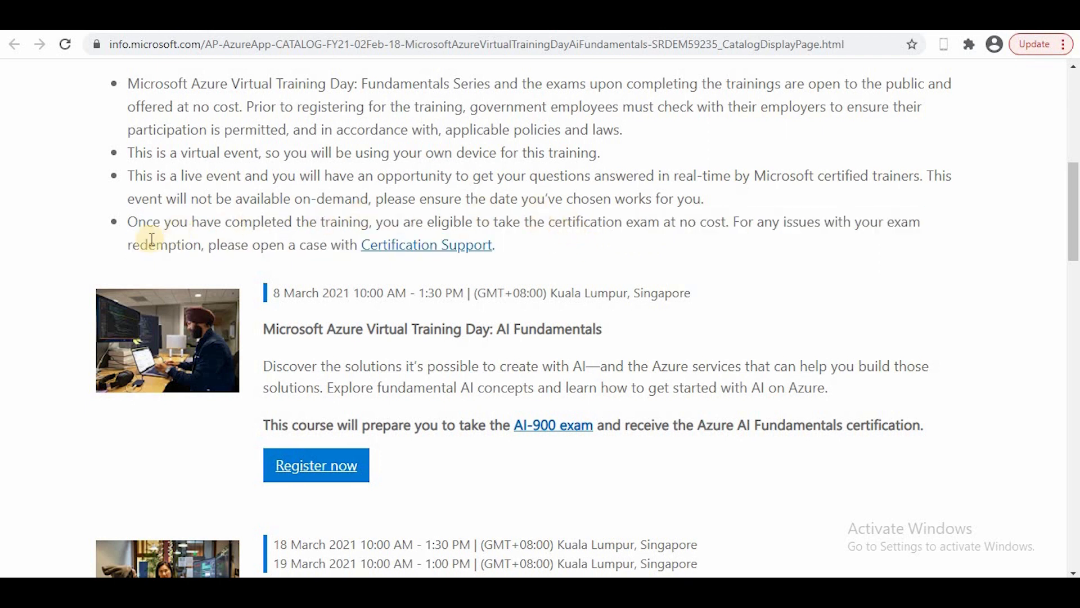
{"action": "left_click_drag", "start_coordinate": [131, 221], "coordinate": [277, 243]}
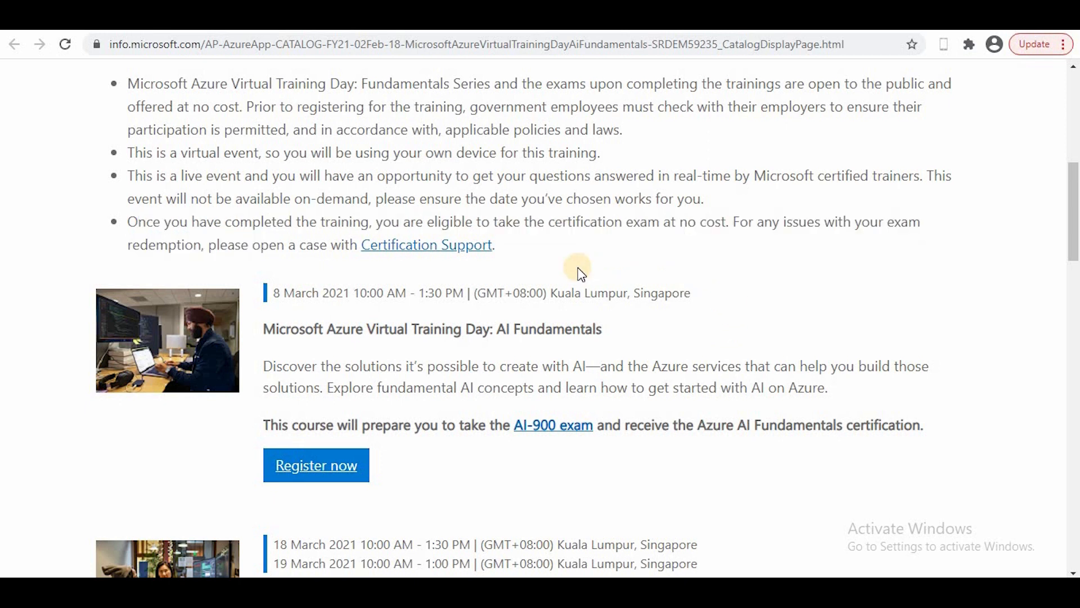
{"action": "mouse_move", "coordinate": [585, 276]}
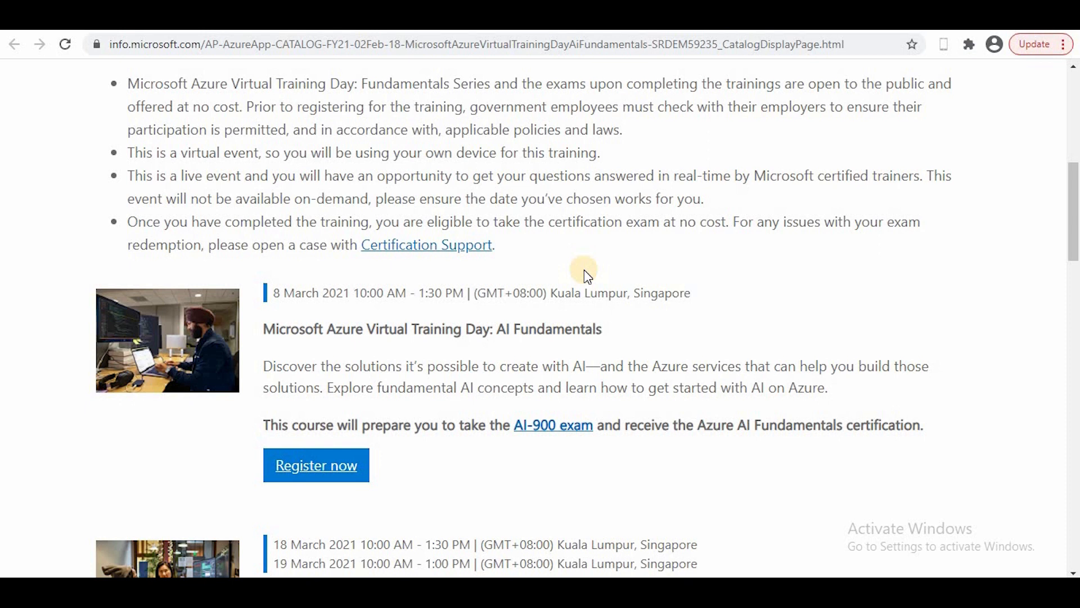
{"action": "mouse_move", "coordinate": [695, 289]}
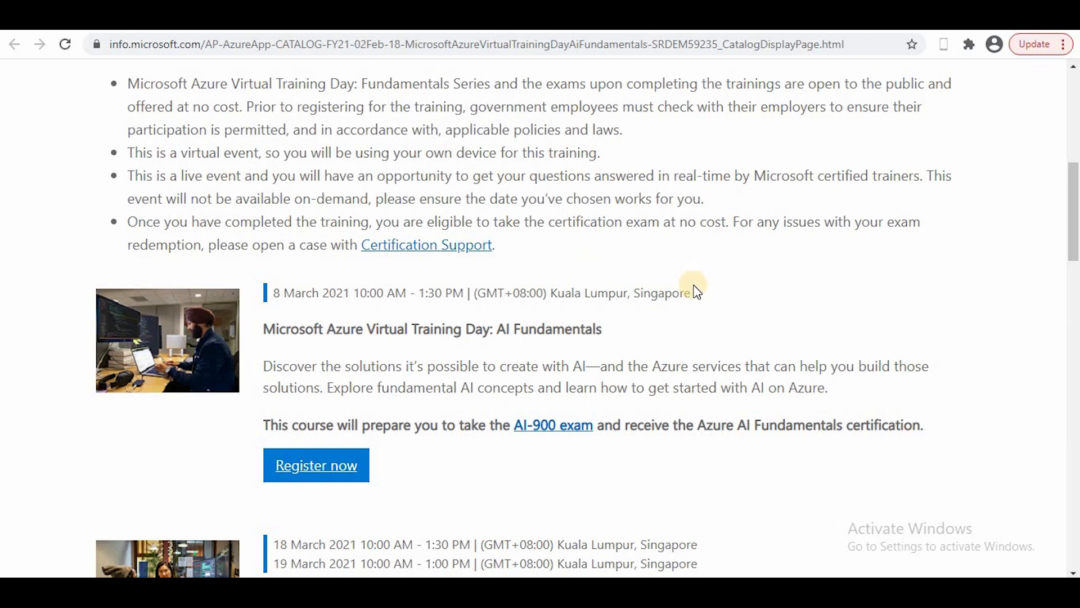
{"action": "mouse_move", "coordinate": [525, 424]}
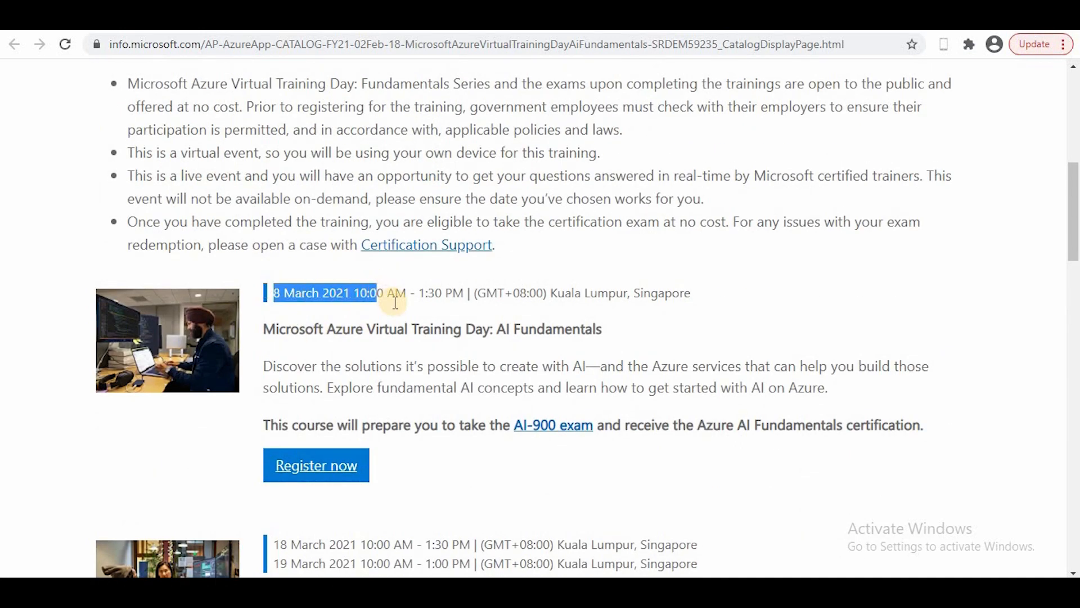
Open registration for the 9–10 March Fundamentals session and scroll its details
{"action": "scroll", "scroll_direction": "down", "scroll_amount": 3}
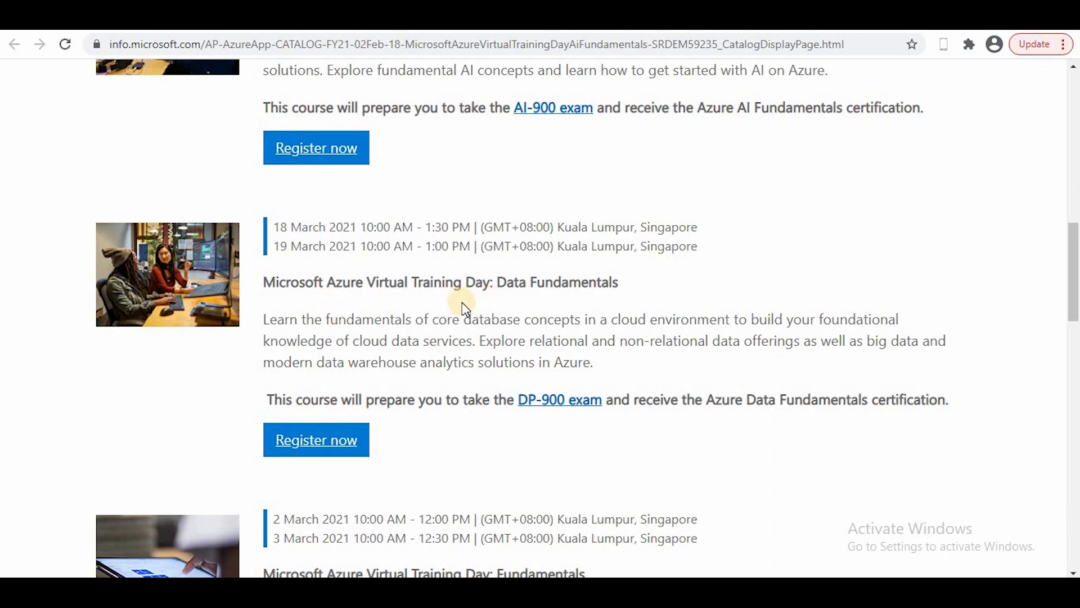
{"action": "scroll", "scroll_direction": "down", "scroll_amount": 3}
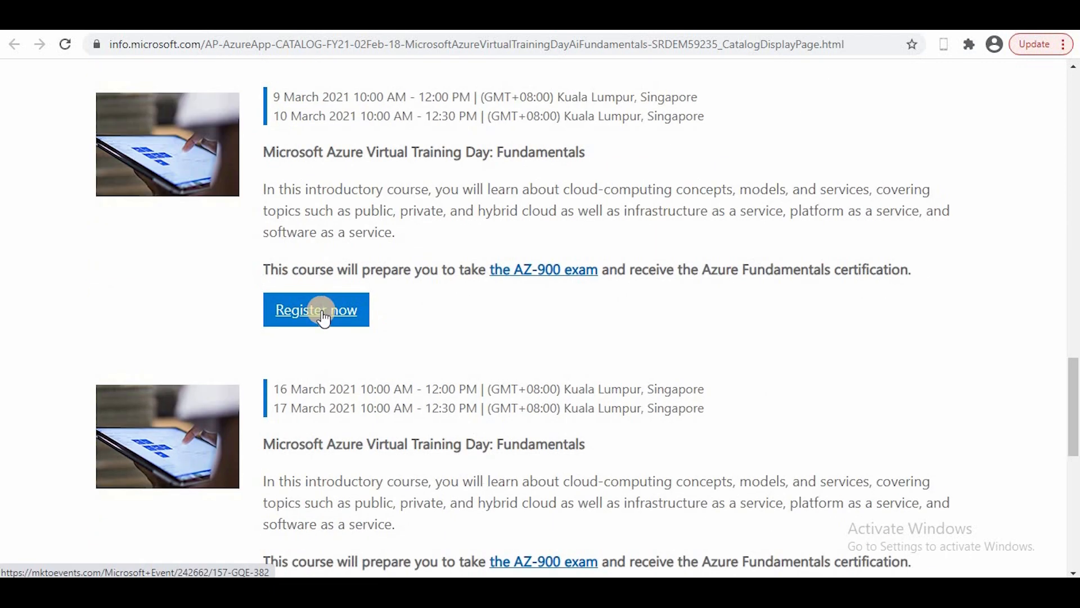
{"action": "left_click", "coordinate": [316, 309]}
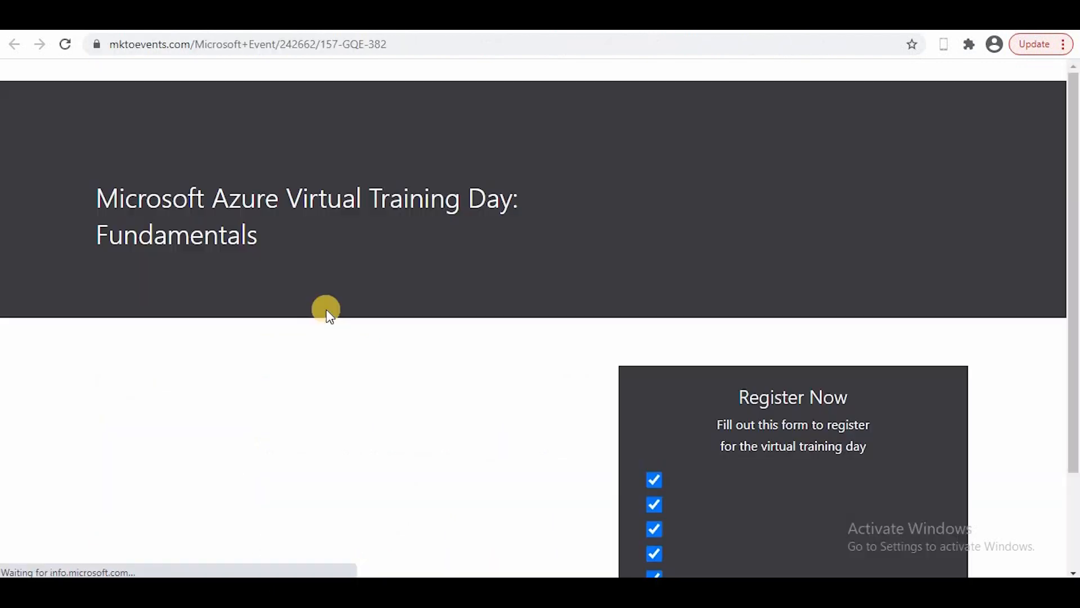
{"action": "scroll", "scroll_direction": "down", "scroll_amount": 3}
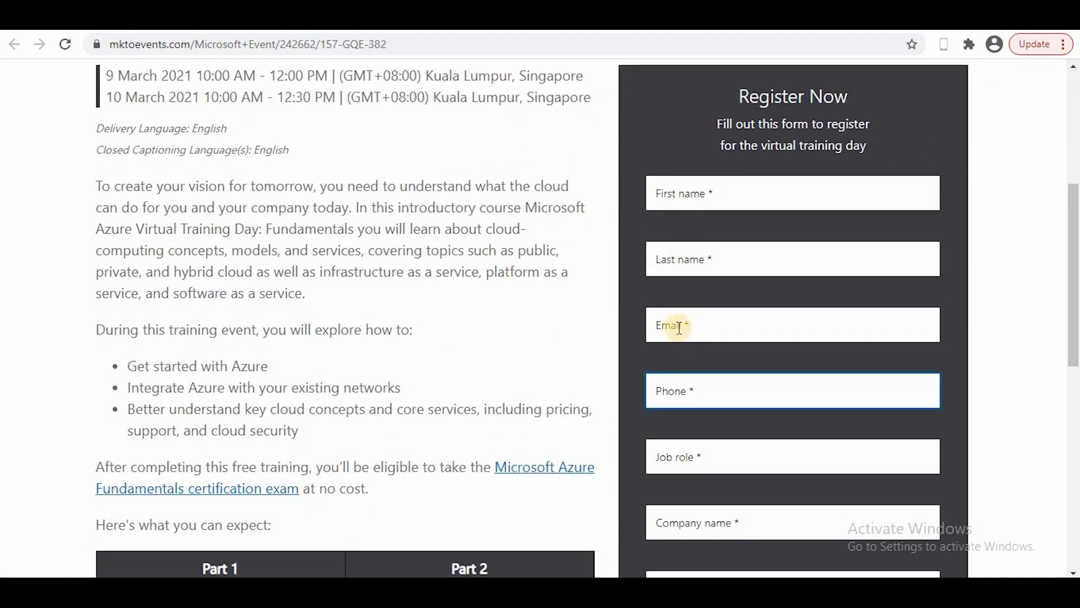
{"action": "scroll", "scroll_direction": "down", "scroll_amount": 3}
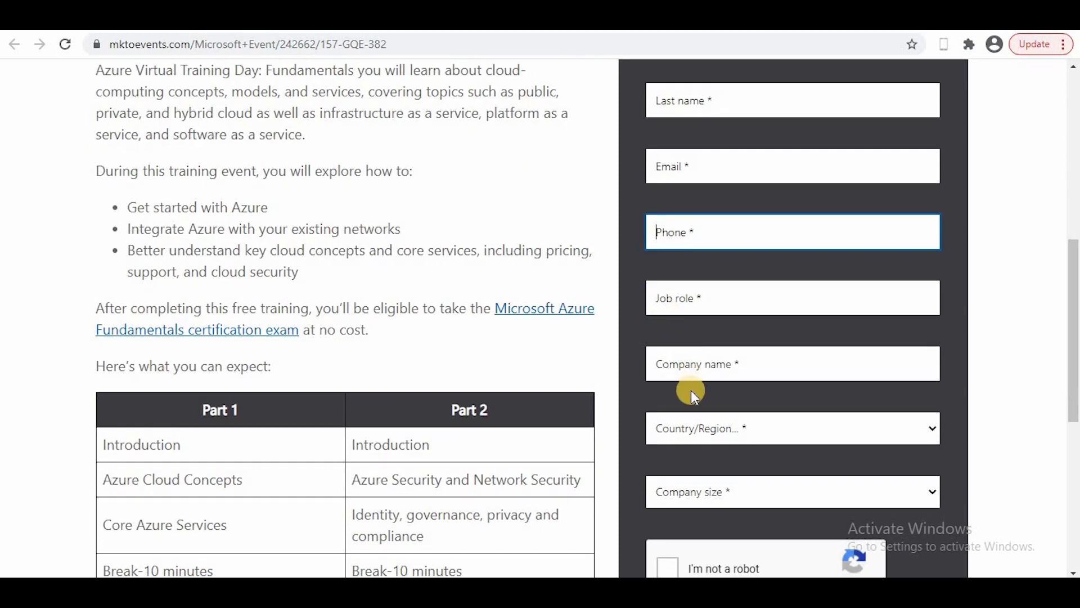
{"action": "scroll", "scroll_direction": "down", "scroll_amount": 3}
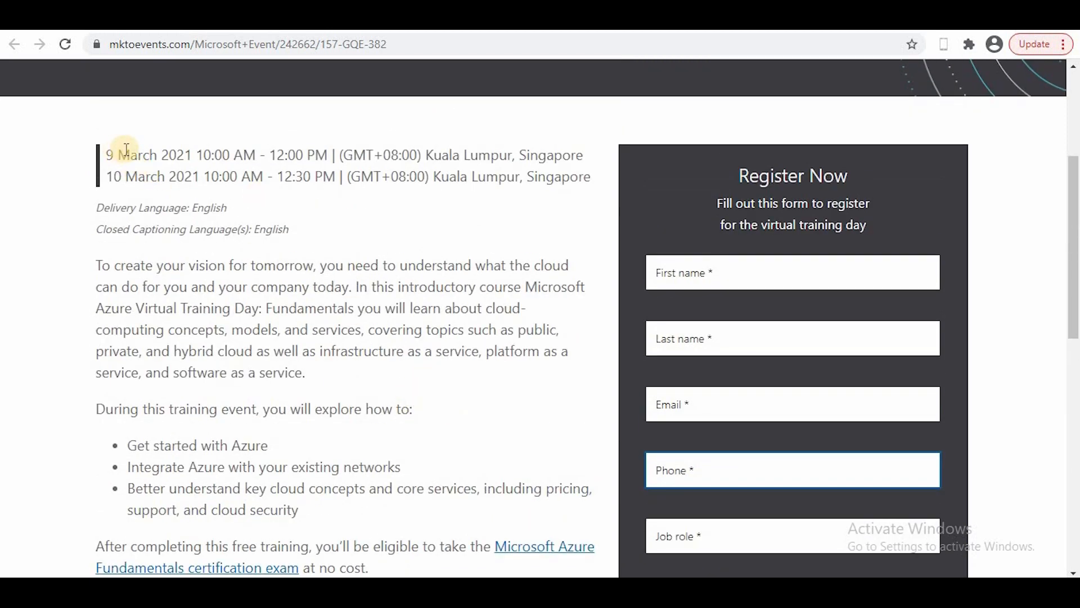
{"action": "mouse_move", "coordinate": [184, 274]}
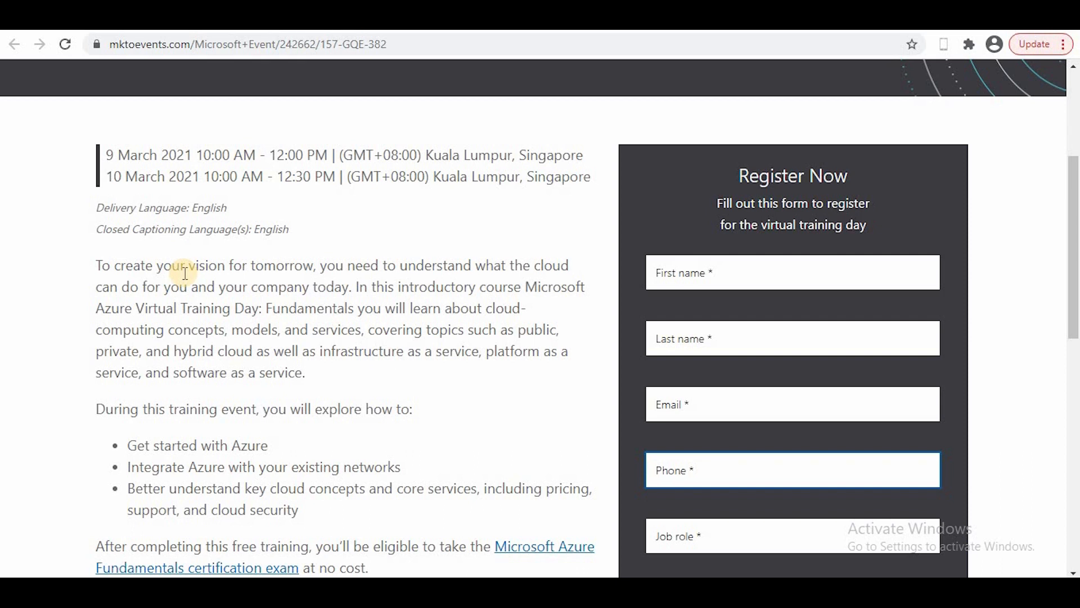
{"action": "mouse_move", "coordinate": [460, 387]}
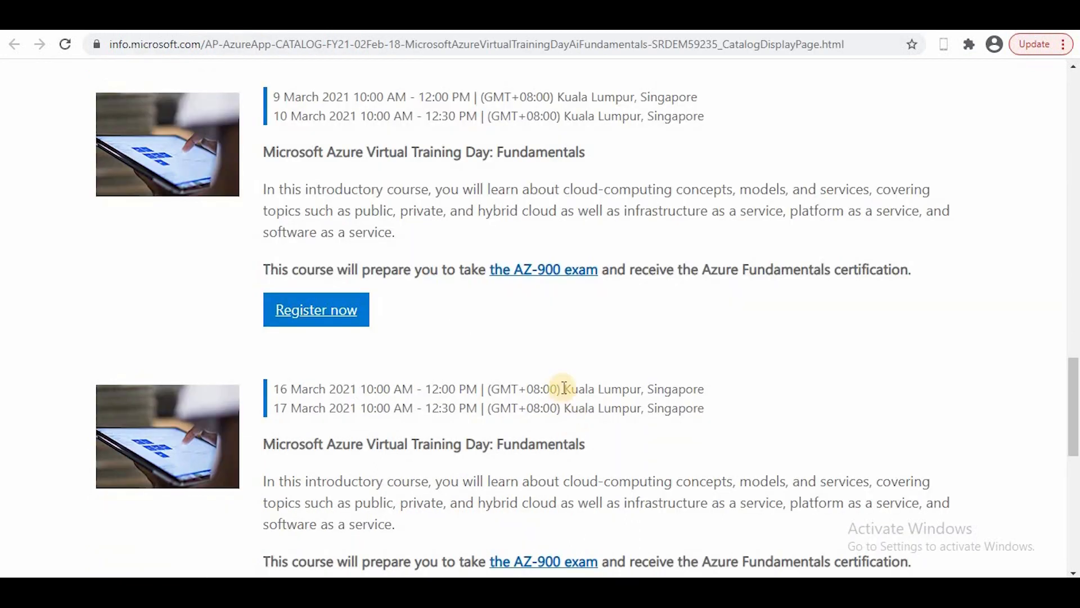
Scroll up and down through the page to review its content
{"action": "scroll", "scroll_direction": "down", "scroll_amount": 3}
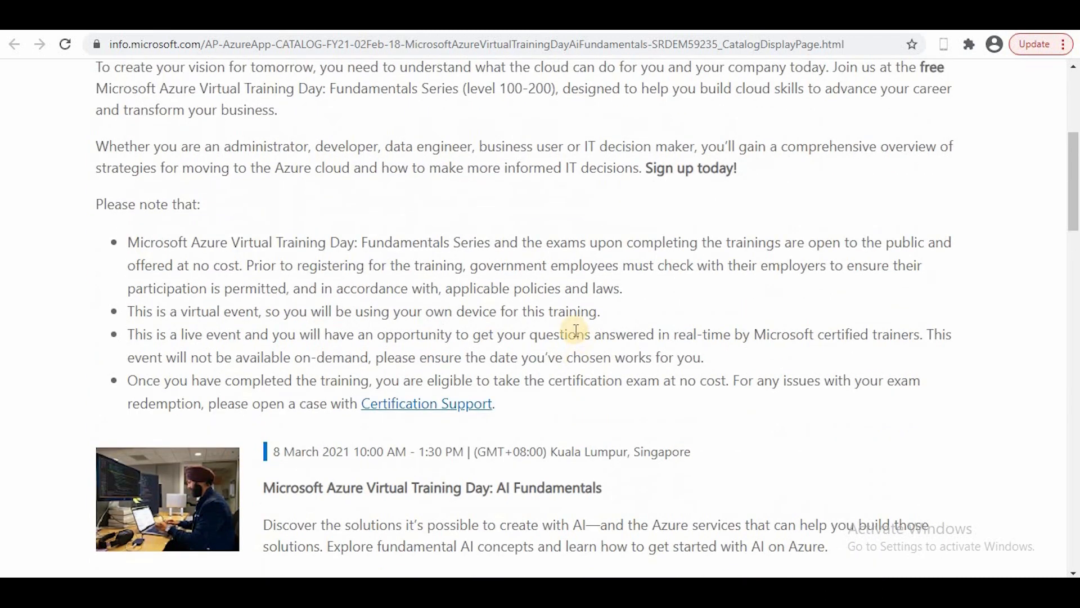
{"action": "scroll", "scroll_direction": "up", "scroll_amount": 3}
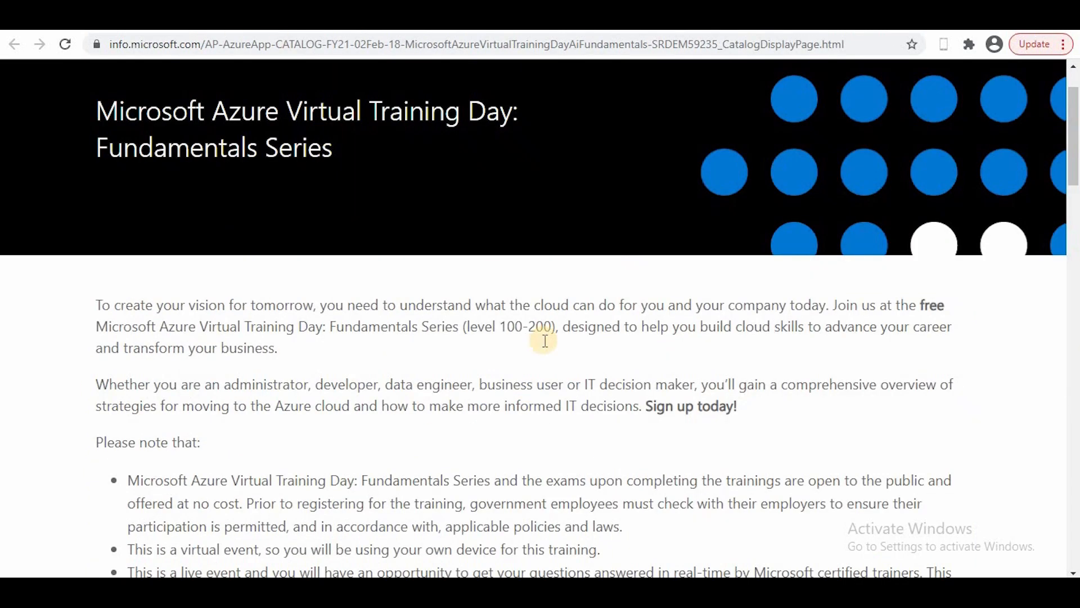
{"action": "scroll", "scroll_direction": "down", "scroll_amount": 3}
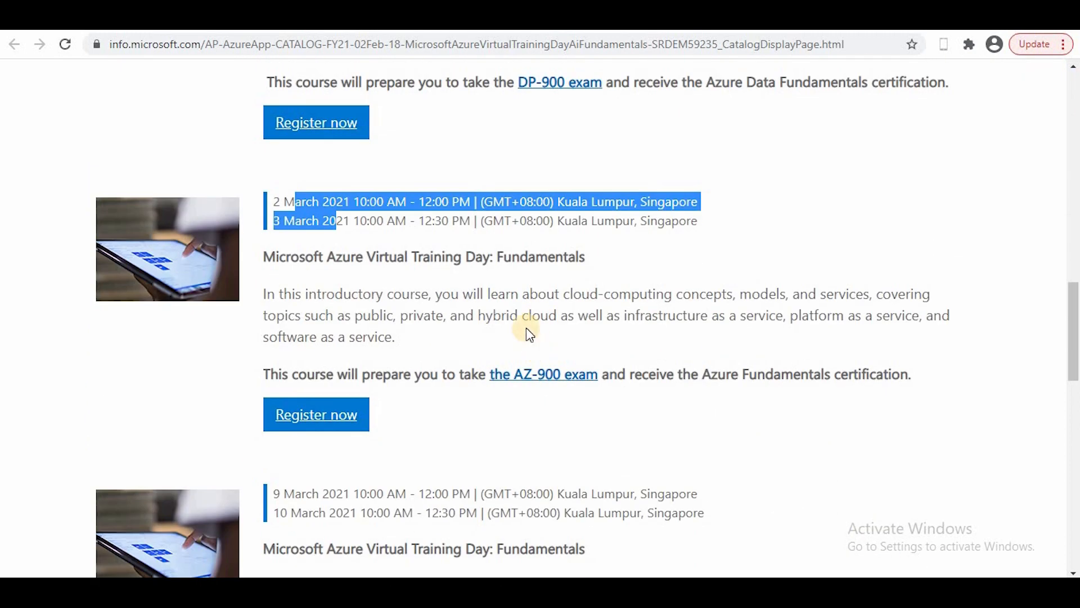
{"action": "scroll", "scroll_direction": "down", "scroll_amount": 3}
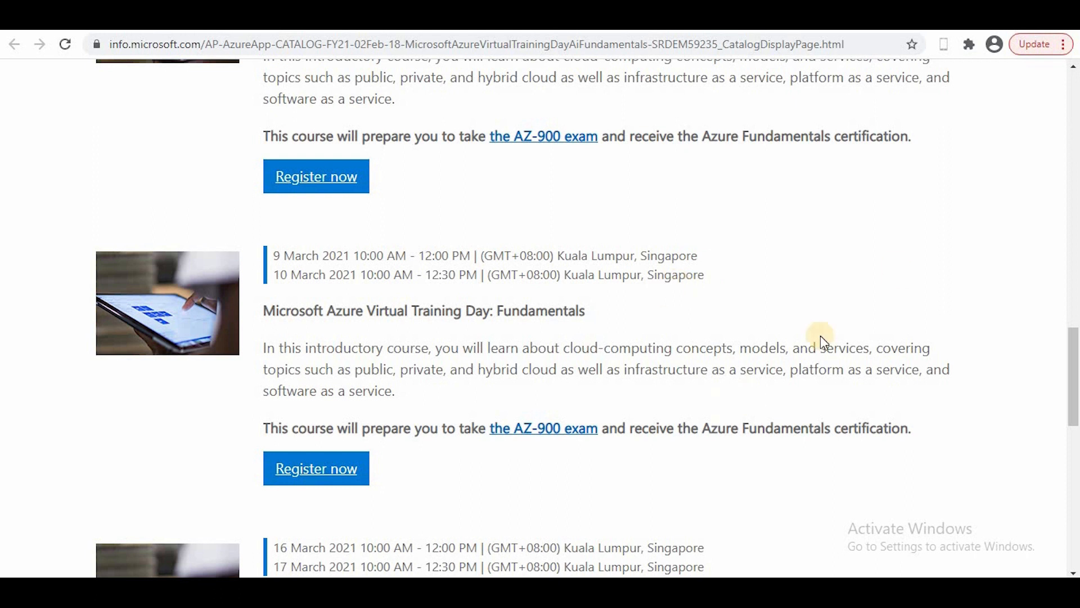
{"action": "mouse_move", "coordinate": [716, 298]}
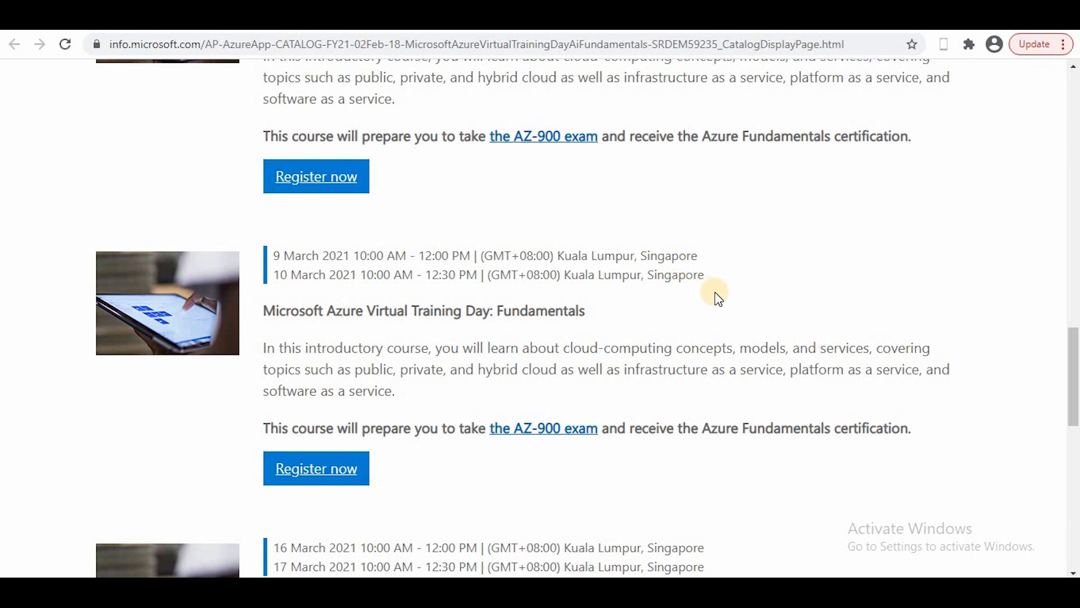
{"action": "mouse_move", "coordinate": [694, 288]}
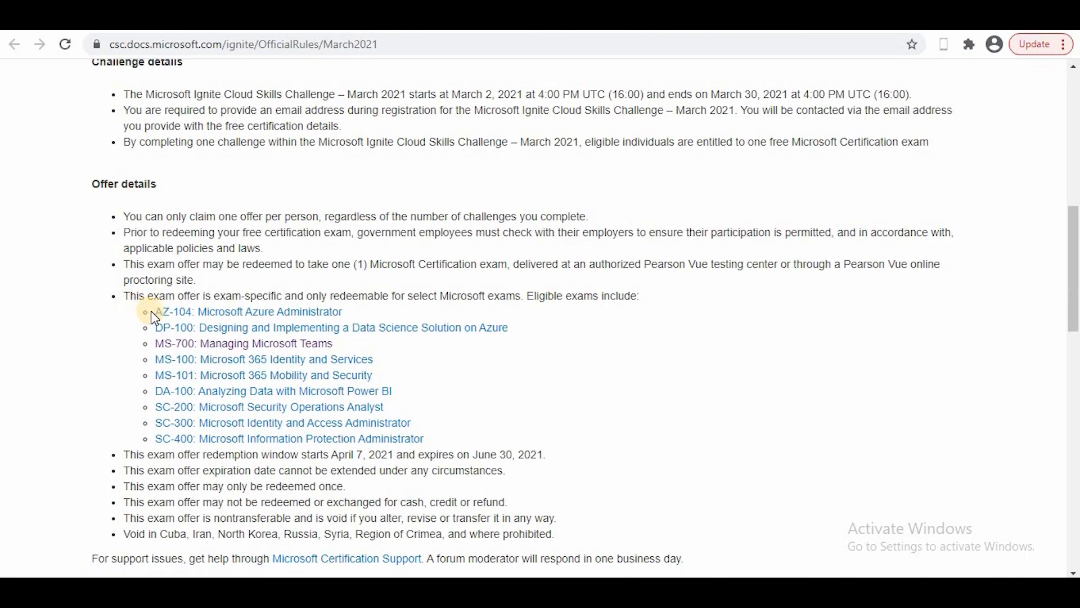
{"action": "mouse_move", "coordinate": [264, 359]}
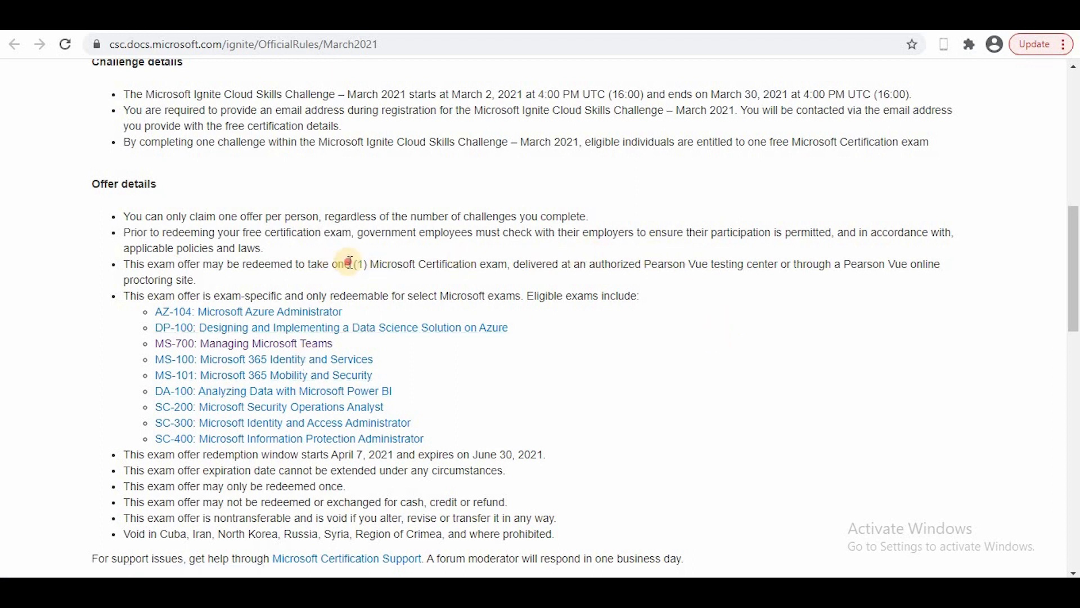
Highlight the offer details on the Ignite Cloud Skills Challenge official rules page
{"action": "left_click_drag", "start_coordinate": [347, 263], "coordinate": [906, 263]}
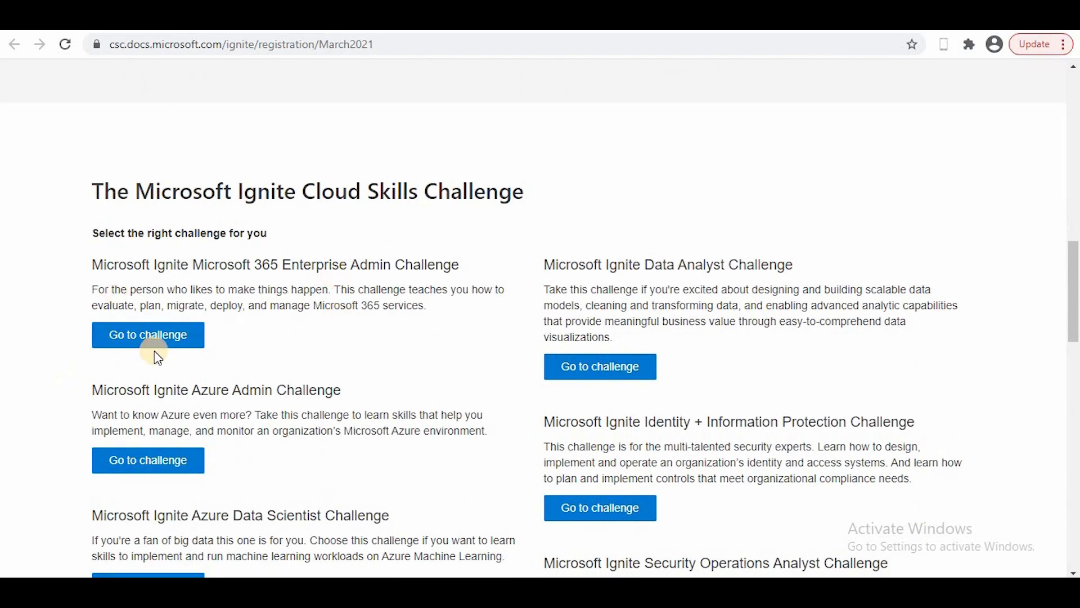
{"action": "mouse_move", "coordinate": [279, 286]}
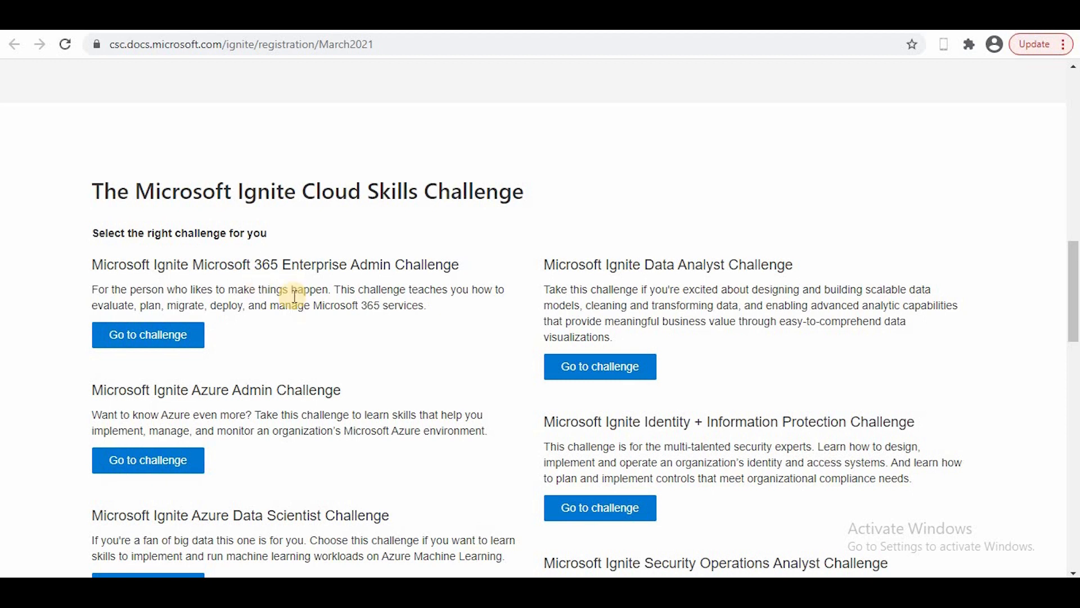
{"action": "mouse_move", "coordinate": [355, 304]}
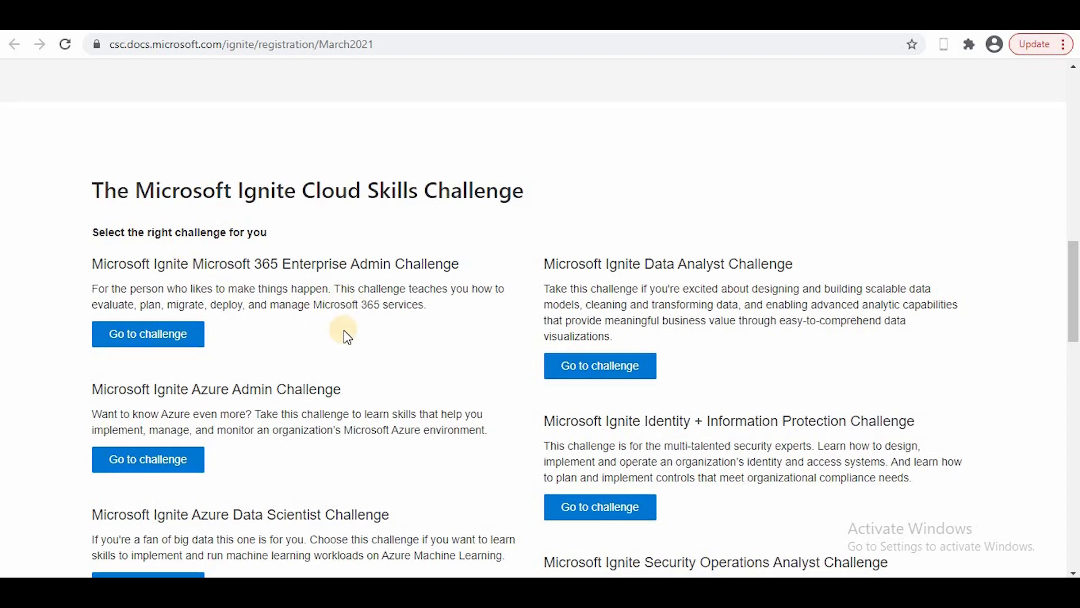
Open the Microsoft 365 Enterprise Admin Challenge from the Ignite challenge list
{"action": "left_click", "coordinate": [148, 334]}
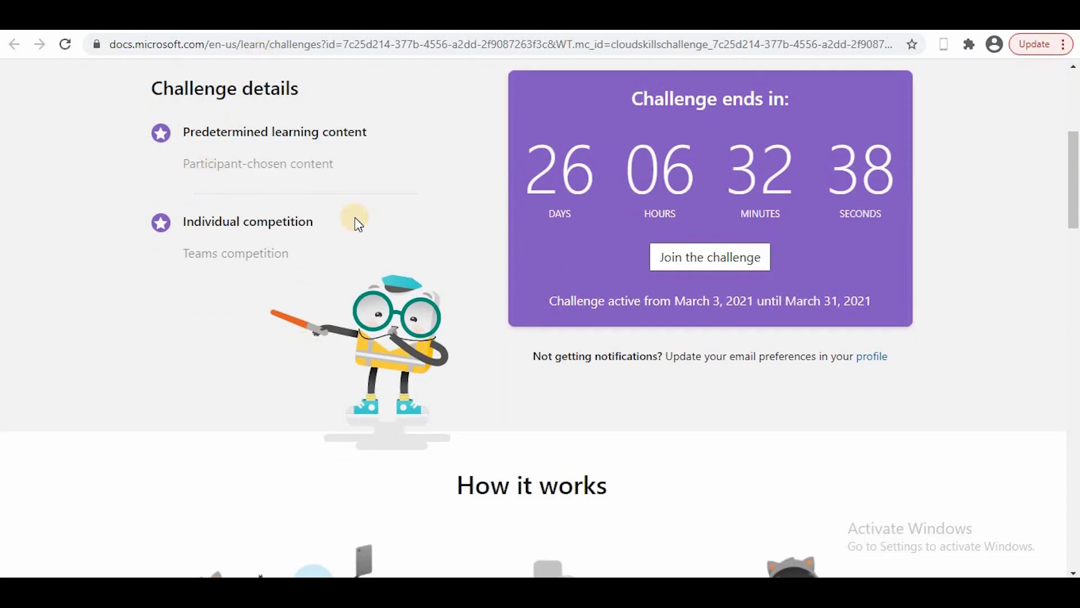
Join the Microsoft 365 Enterprise Admin Challenge and sign in with a Microsoft account
{"action": "left_click", "coordinate": [709, 257]}
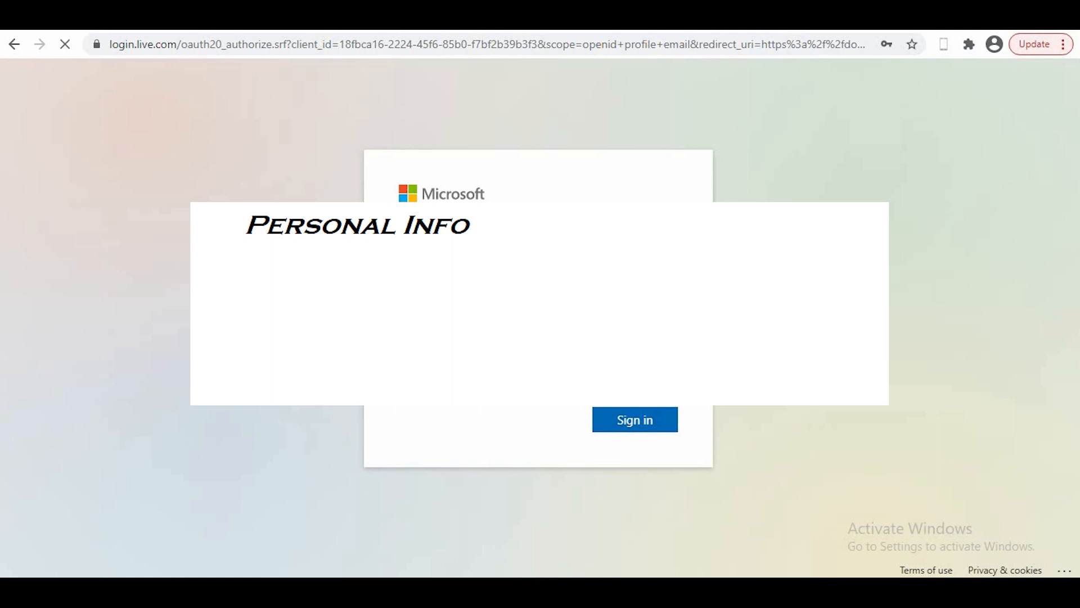
{"action": "left_click", "coordinate": [633, 419]}
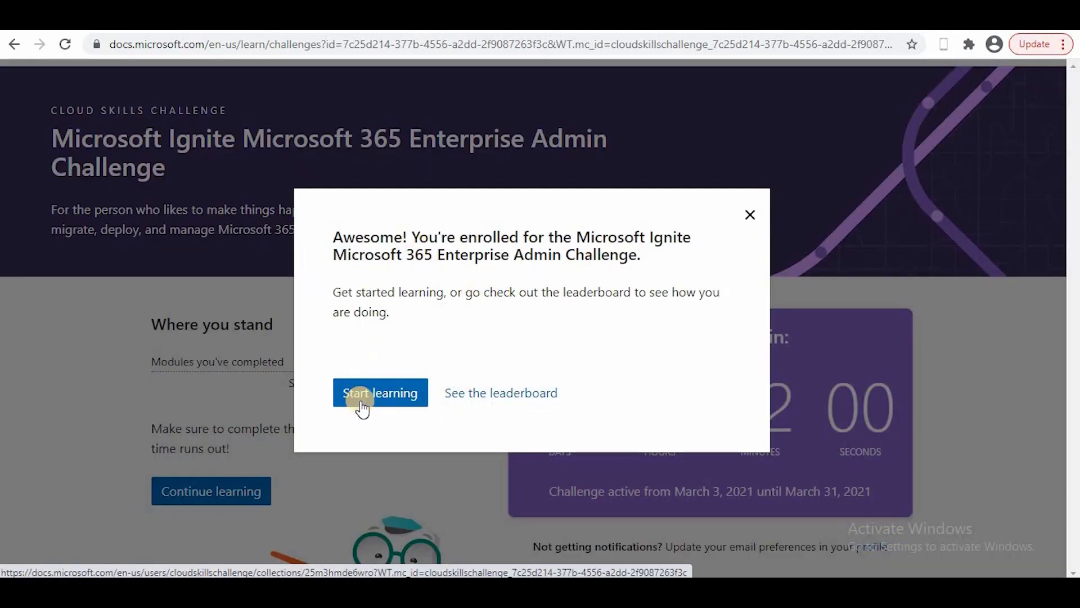
Start learning the challenge's module collection and scroll through its module list
{"action": "left_click", "coordinate": [380, 392]}
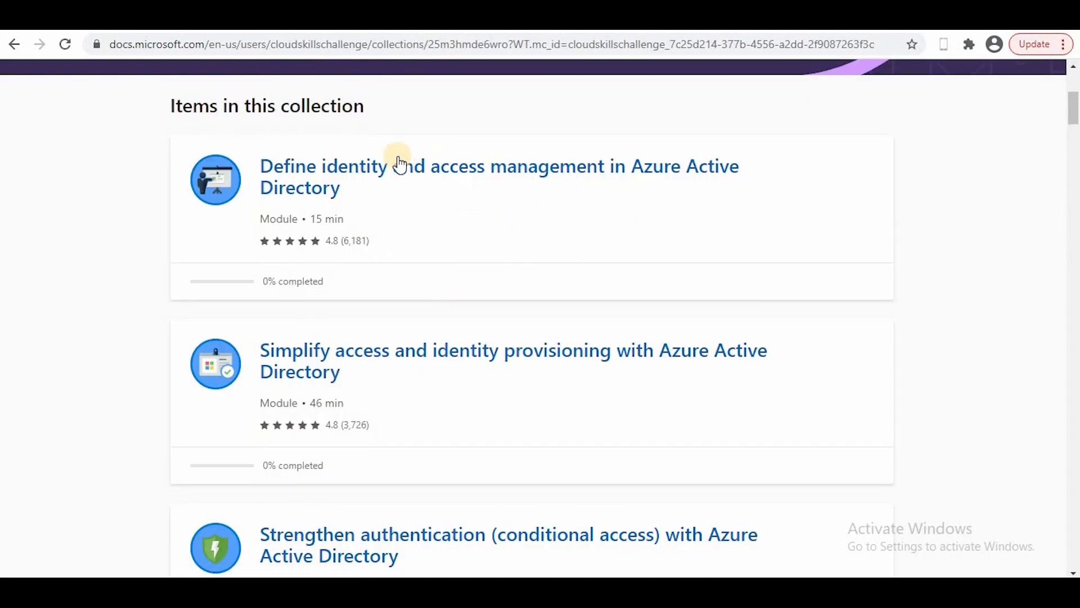
{"action": "scroll", "scroll_direction": "down", "scroll_amount": 3}
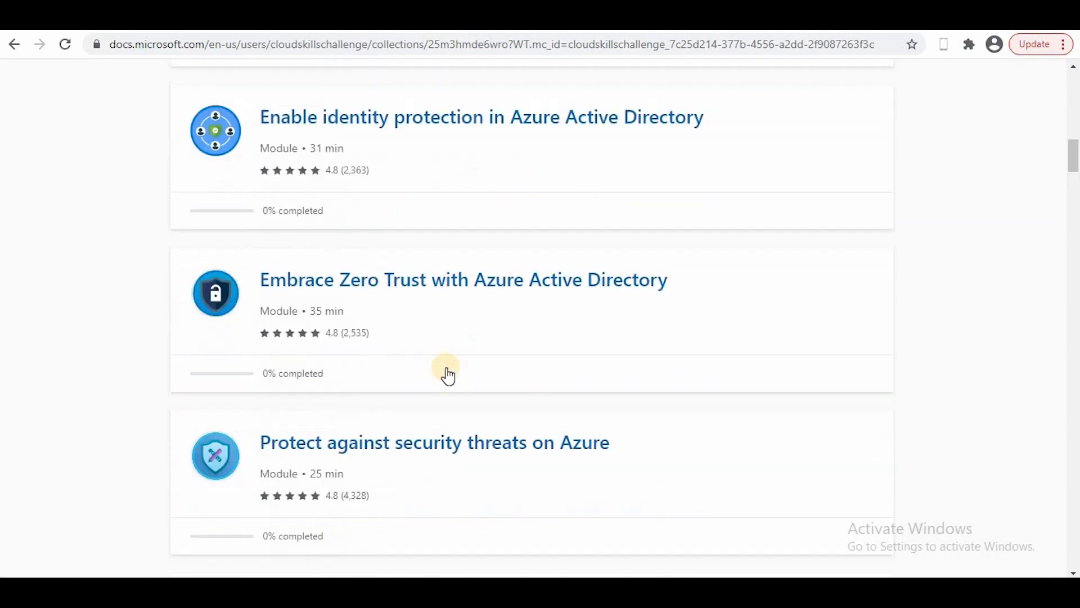
{"action": "scroll", "scroll_direction": "down", "scroll_amount": 3}
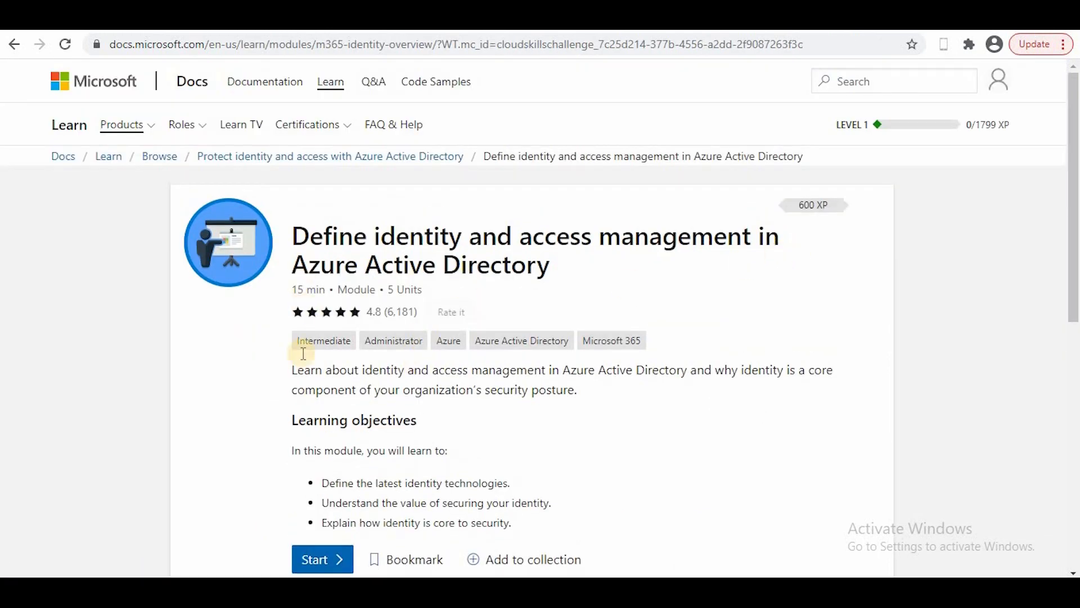
Complete the introduction and importance-of-identity units to reach unit 3
{"action": "left_click", "coordinate": [321, 559]}
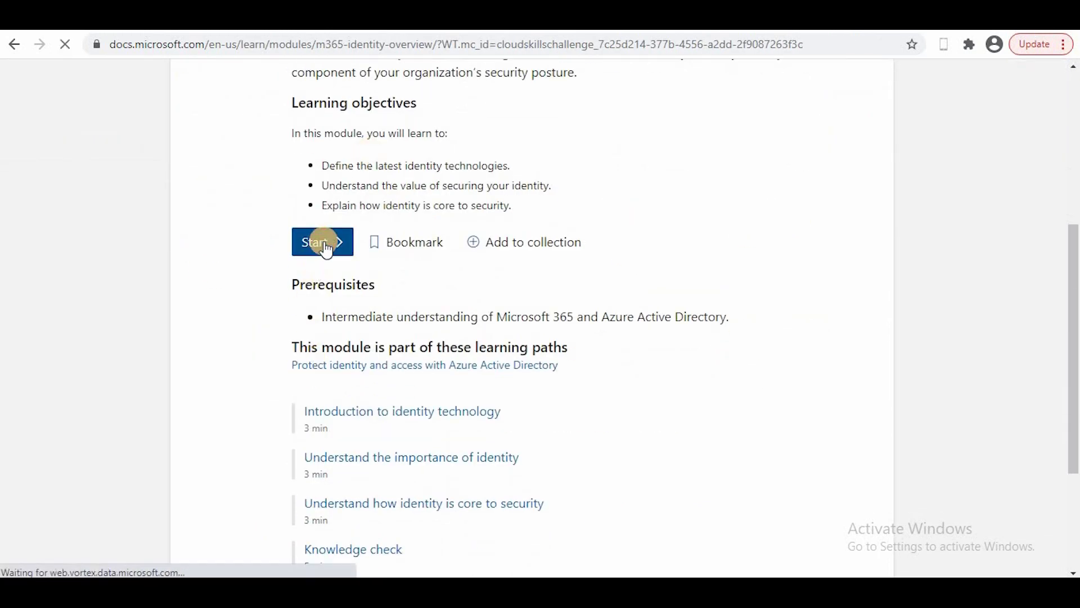
{"action": "left_click", "coordinate": [322, 242]}
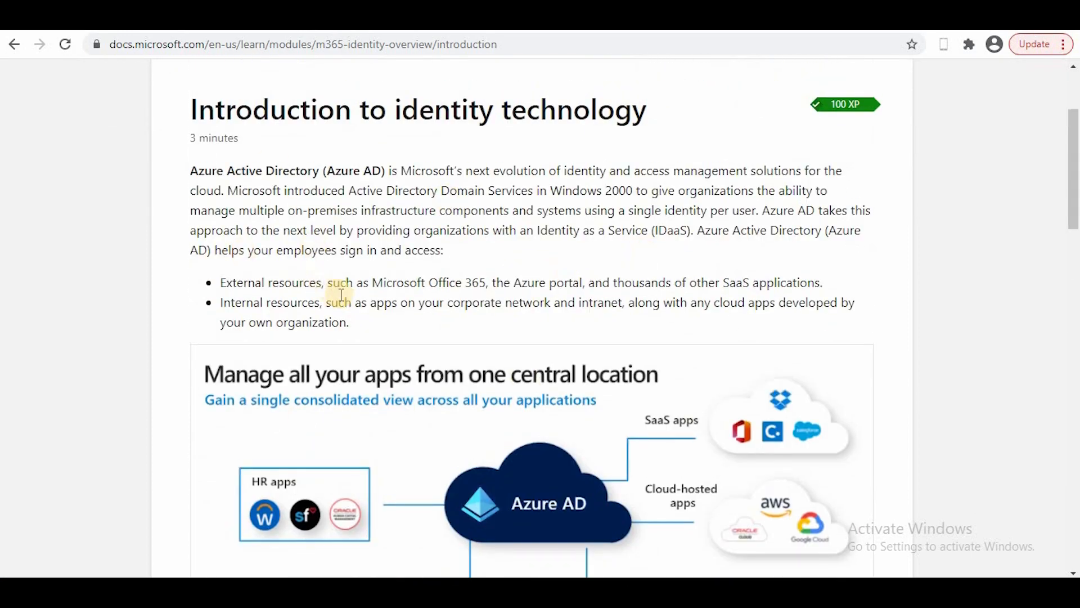
{"action": "scroll", "scroll_direction": "down", "scroll_amount": 3}
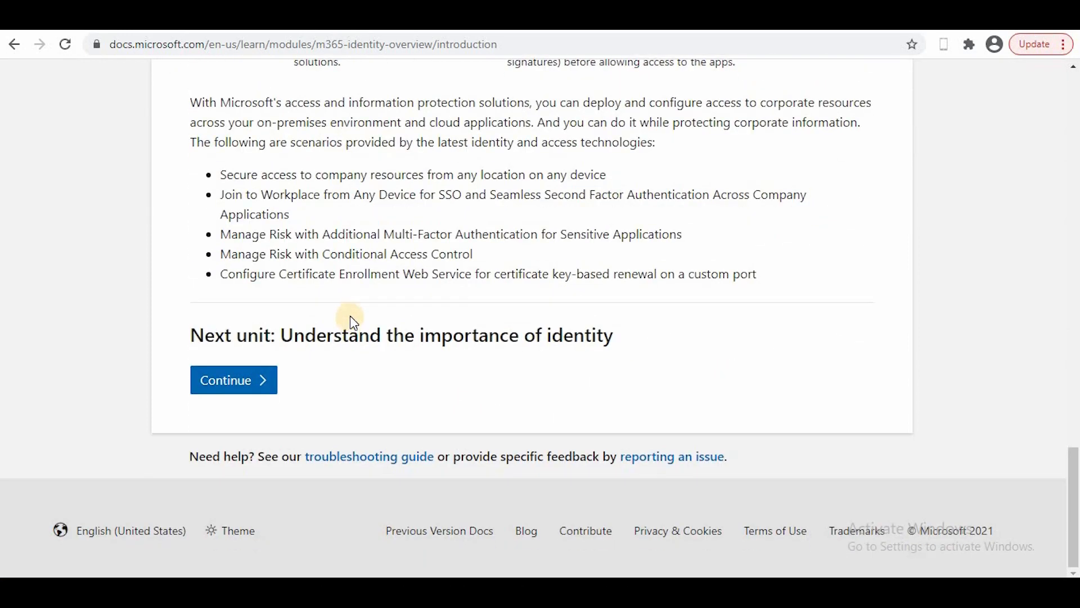
{"action": "left_click", "coordinate": [232, 380]}
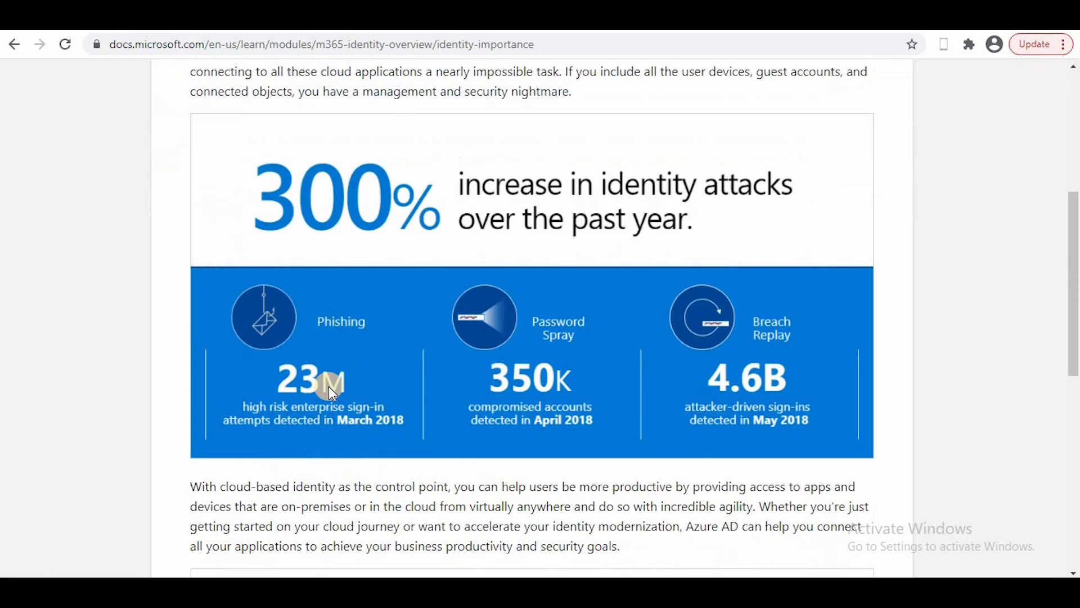
{"action": "left_click", "coordinate": [879, 202]}
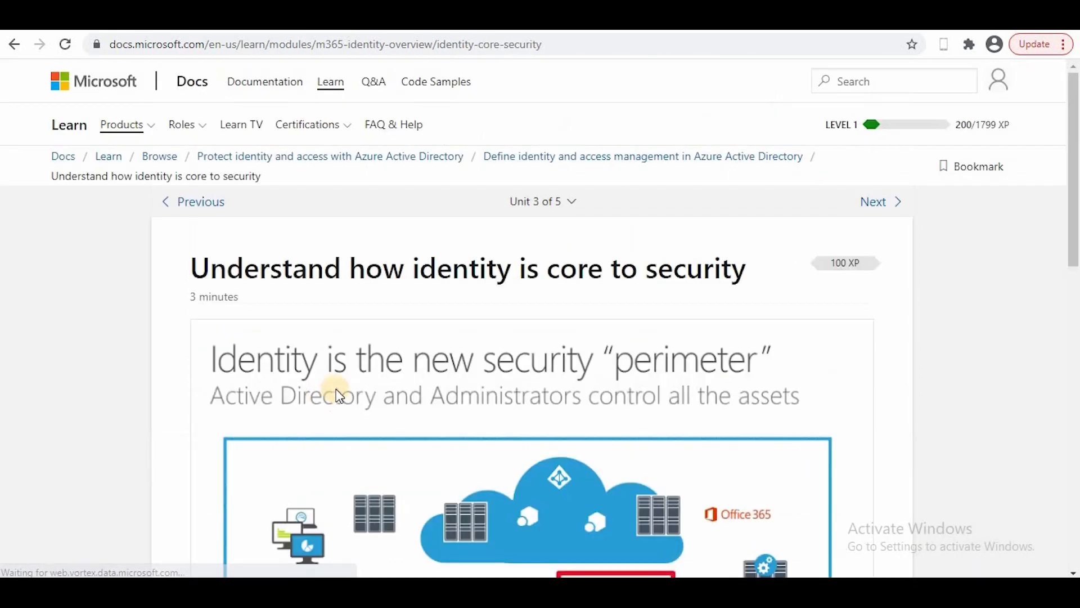
{"action": "scroll", "scroll_direction": "down", "scroll_amount": 3}
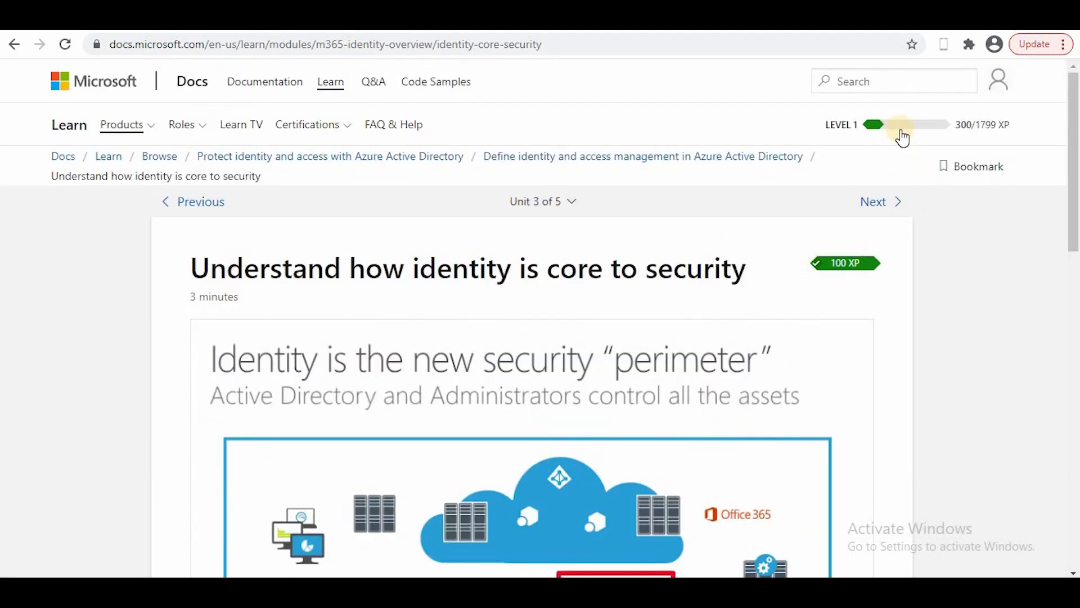
{"action": "mouse_move", "coordinate": [998, 132]}
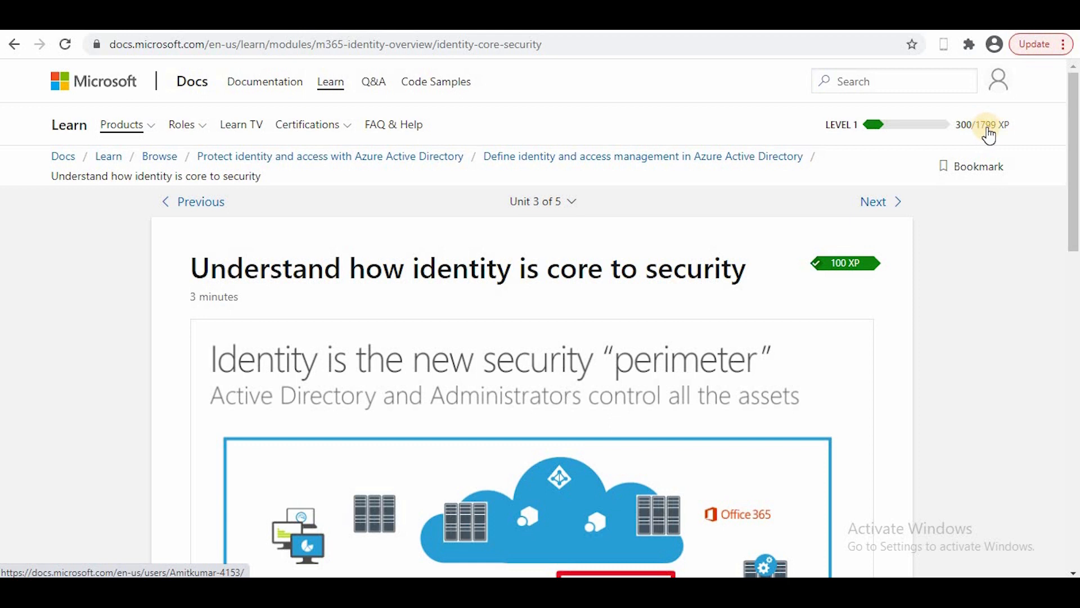
{"action": "mouse_move", "coordinate": [780, 264]}
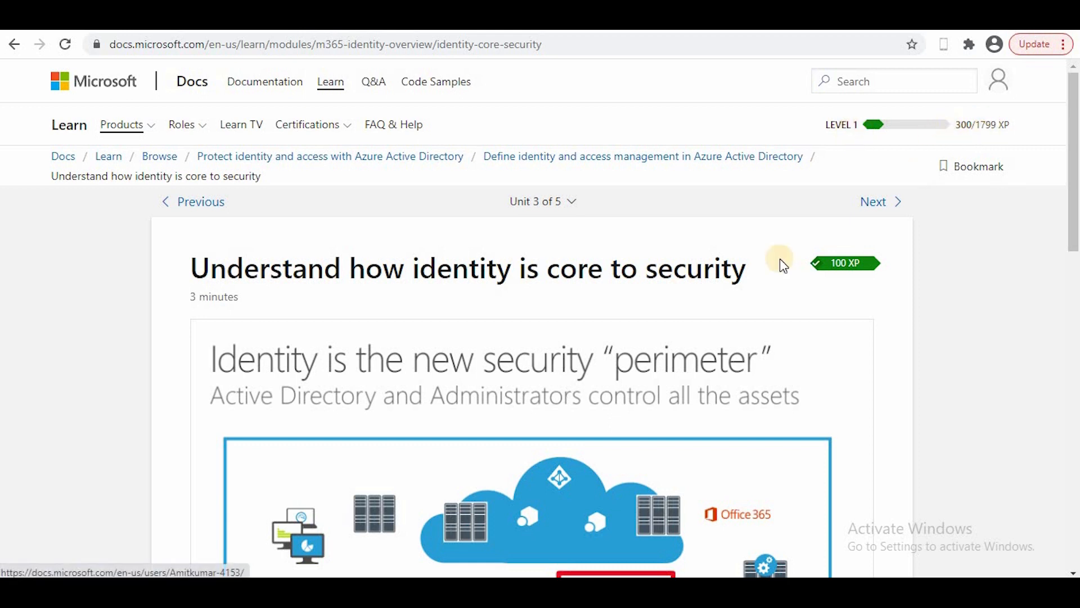
{"action": "mouse_move", "coordinate": [410, 363]}
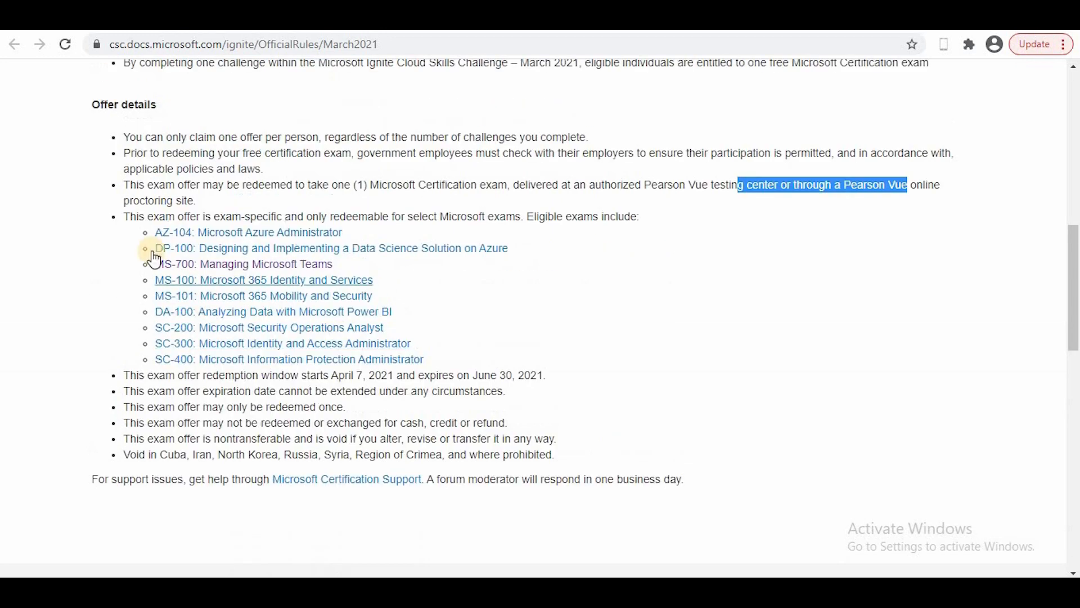
{"action": "mouse_move", "coordinate": [176, 249]}
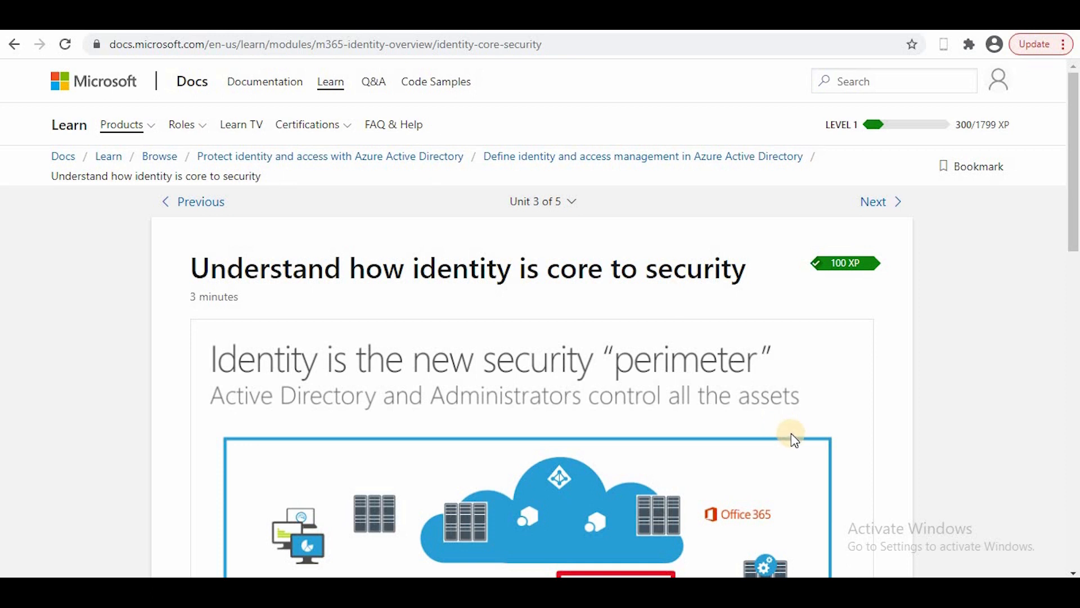
{"action": "mouse_move", "coordinate": [503, 511]}
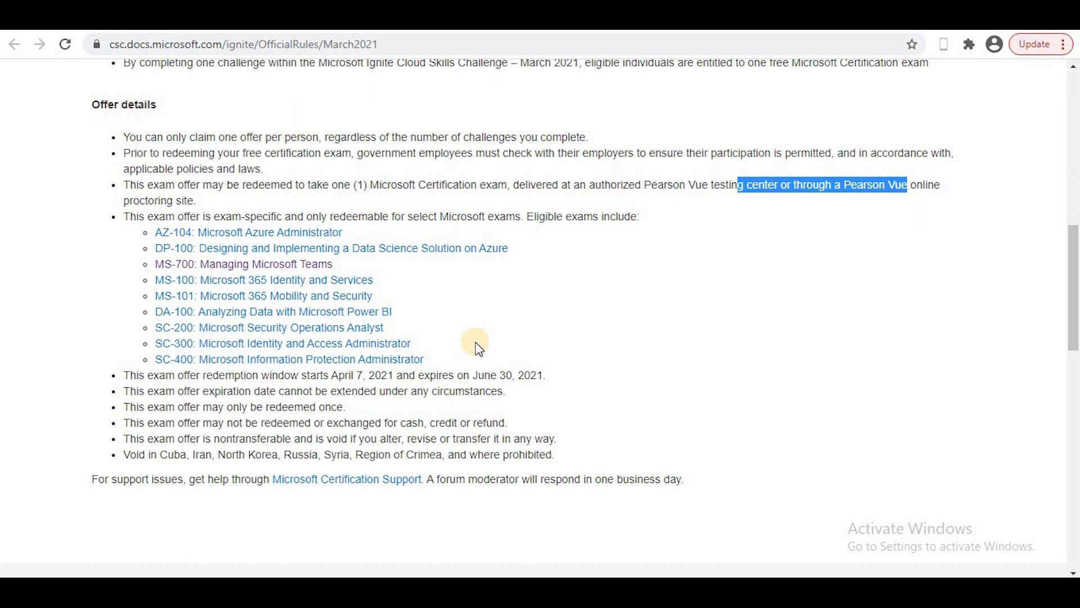
{"action": "mouse_move", "coordinate": [579, 236]}
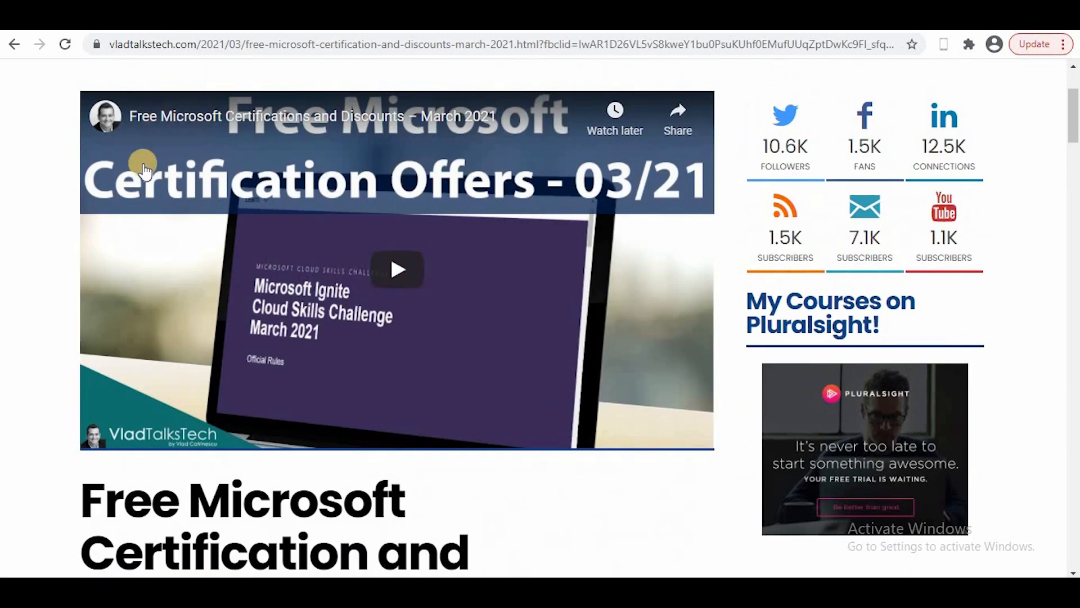
Scroll the VladTalksTech post past its Virtual Training Days section
{"action": "scroll", "scroll_direction": "up", "scroll_amount": 3}
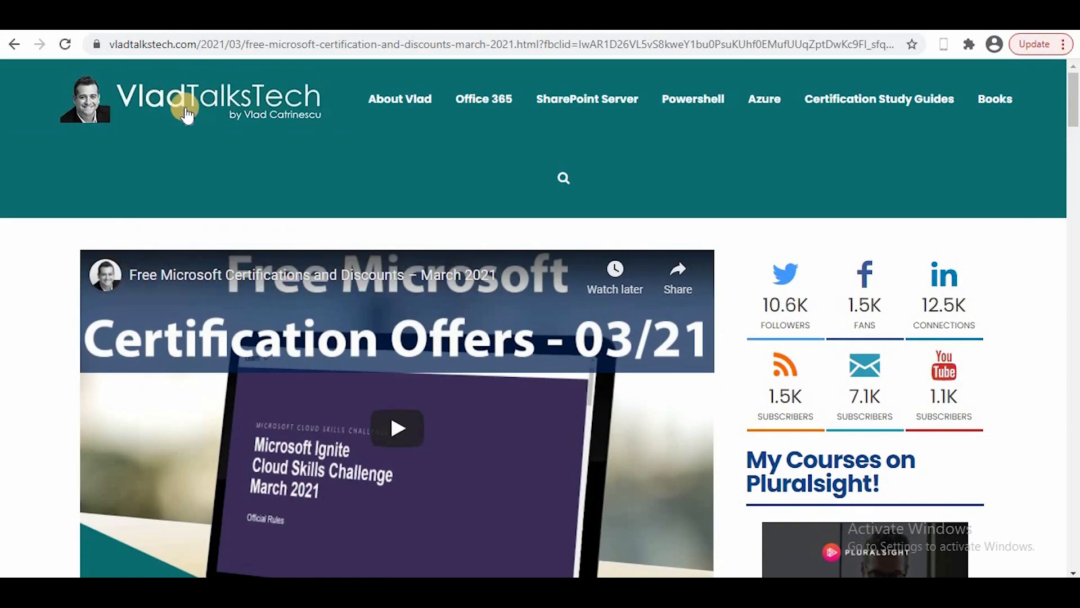
{"action": "scroll", "scroll_direction": "down", "scroll_amount": 3}
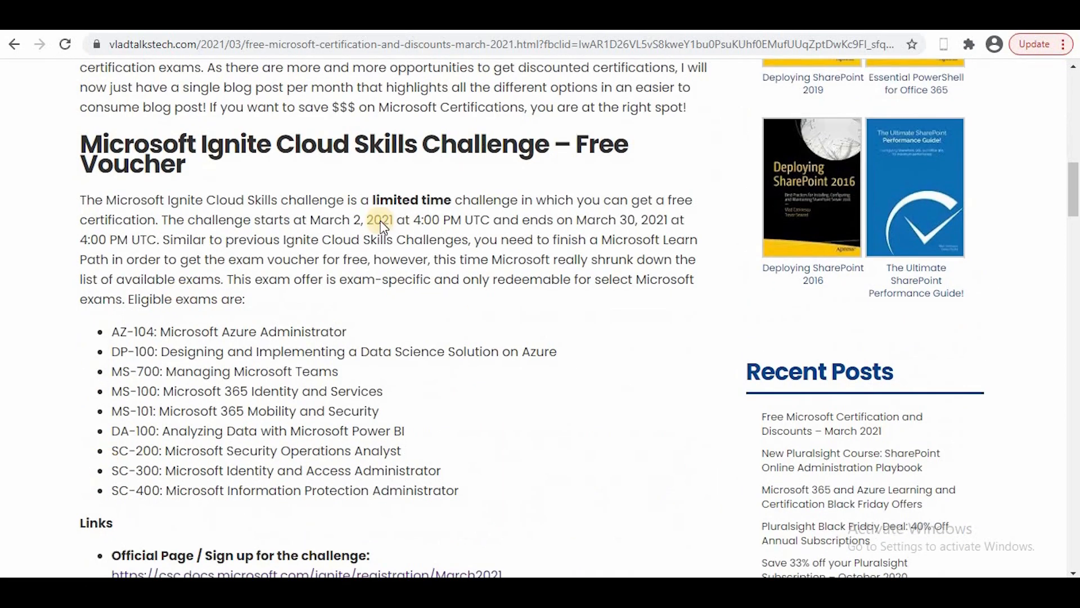
{"action": "scroll", "scroll_direction": "down", "scroll_amount": 3}
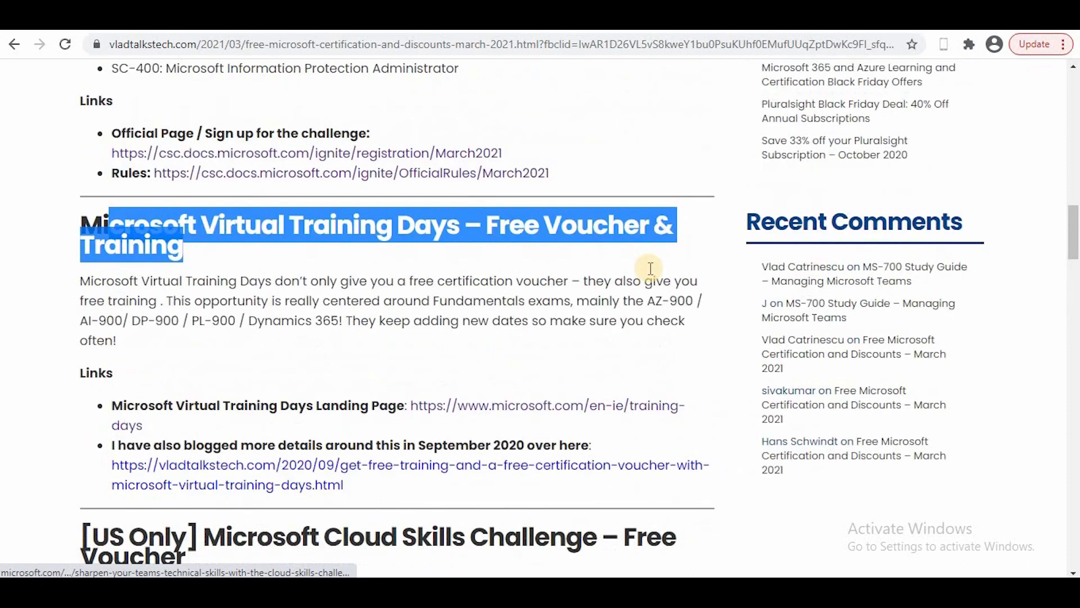
{"action": "scroll", "scroll_direction": "down", "scroll_amount": 3}
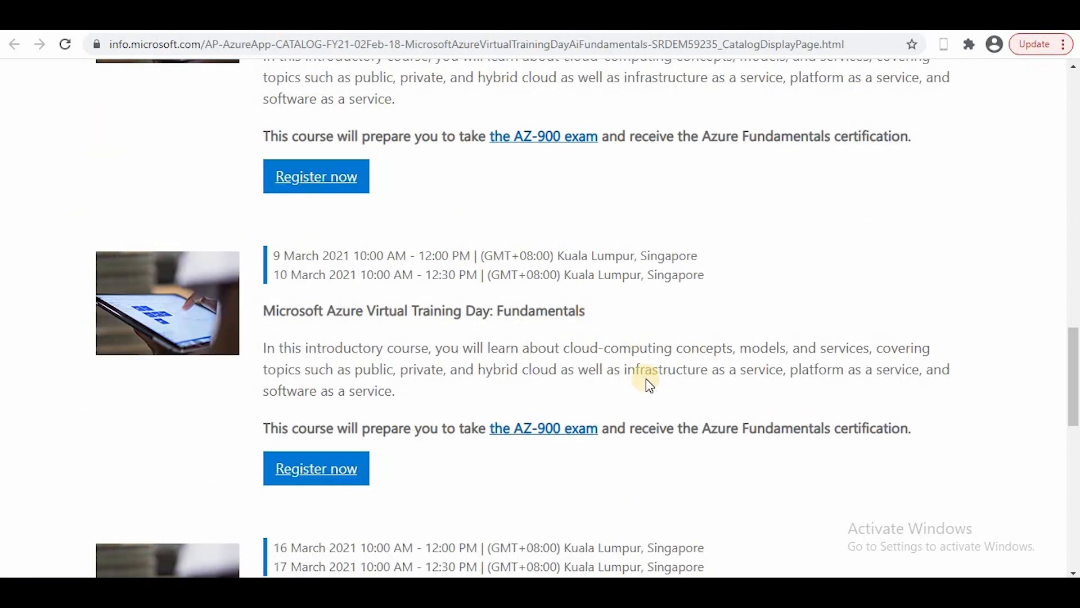
{"action": "scroll", "scroll_direction": "down", "scroll_amount": 3}
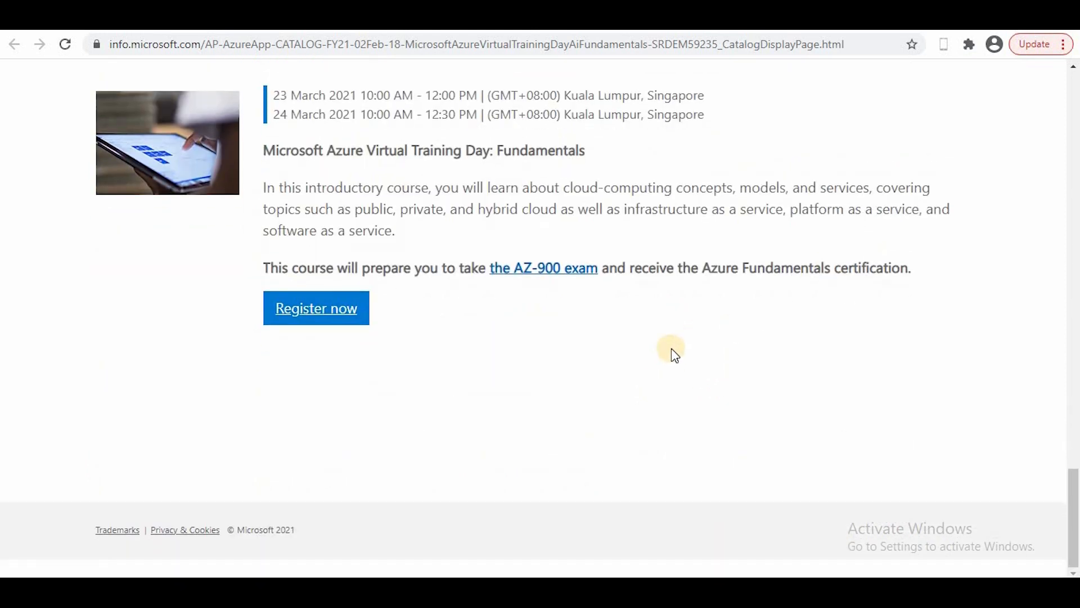